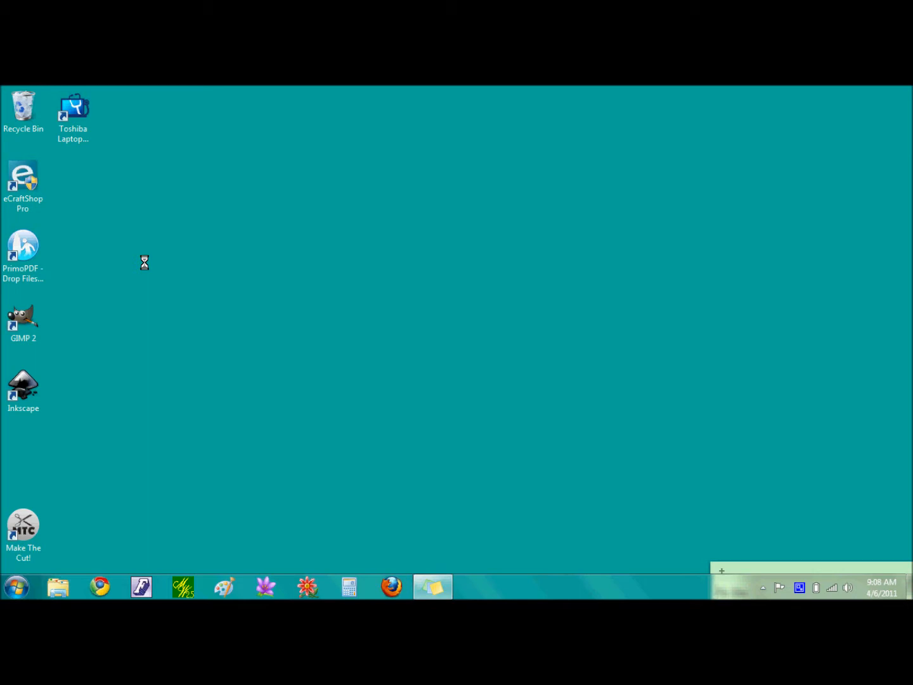
mouse_move(71, 214)
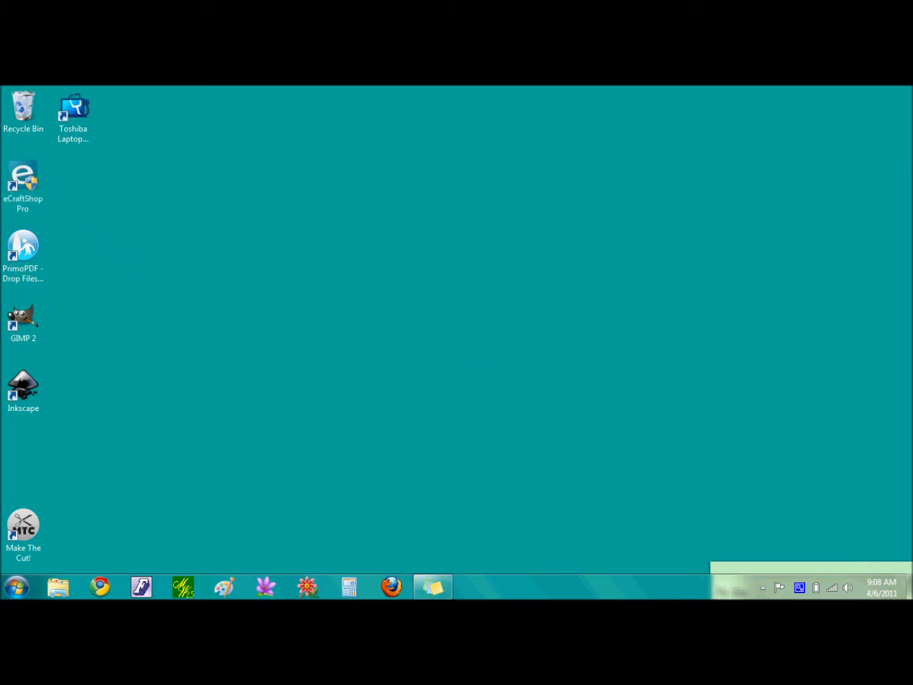
Launch eCraftShop Pro from its desktop shortcut to get a blank 12 x 12 inch project.
double_click(23, 177)
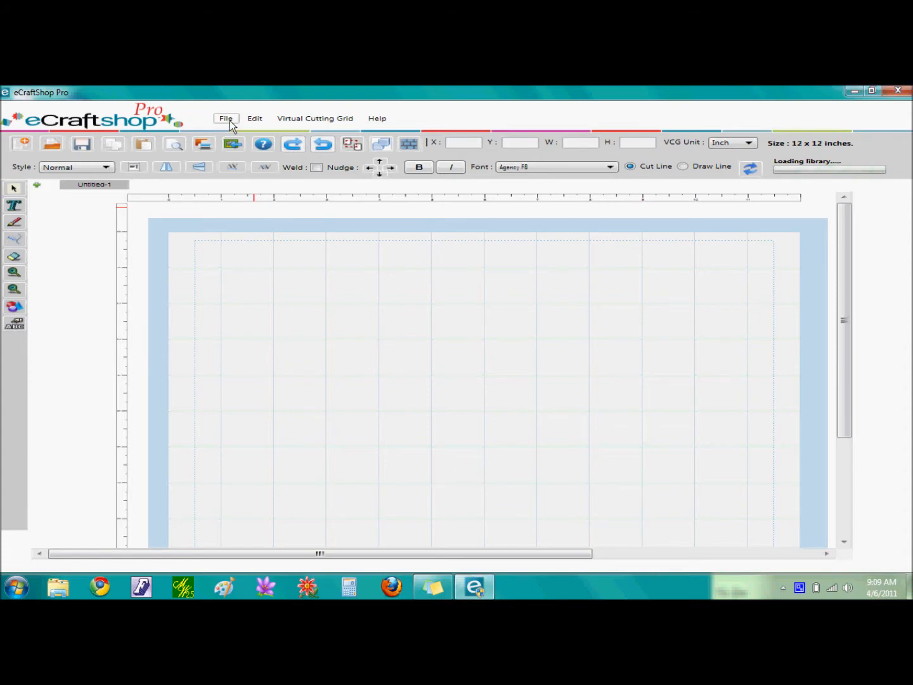
left_click(226, 118)
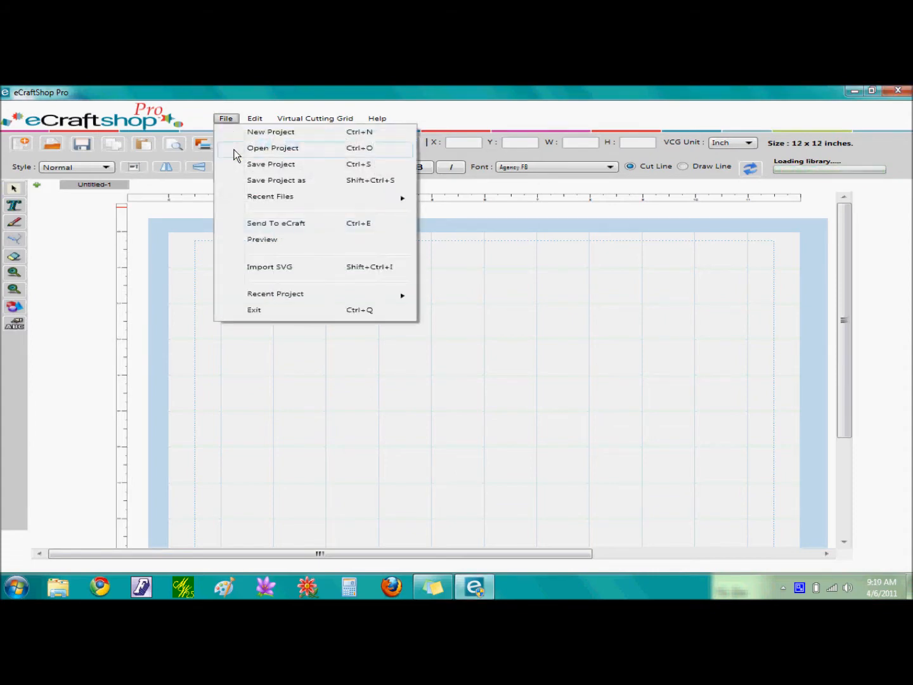
mouse_move(262, 157)
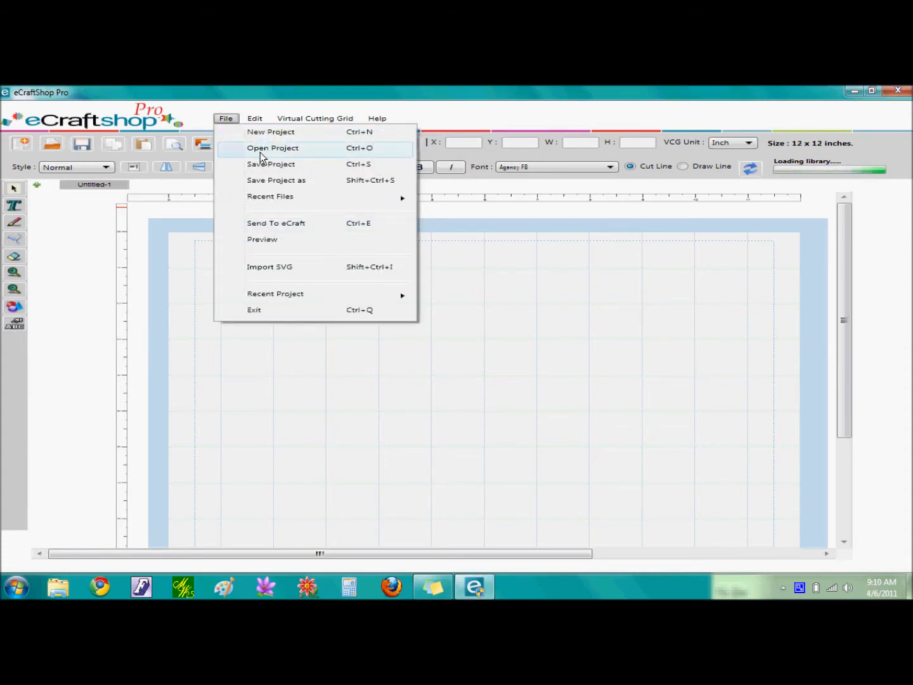
mouse_move(405, 156)
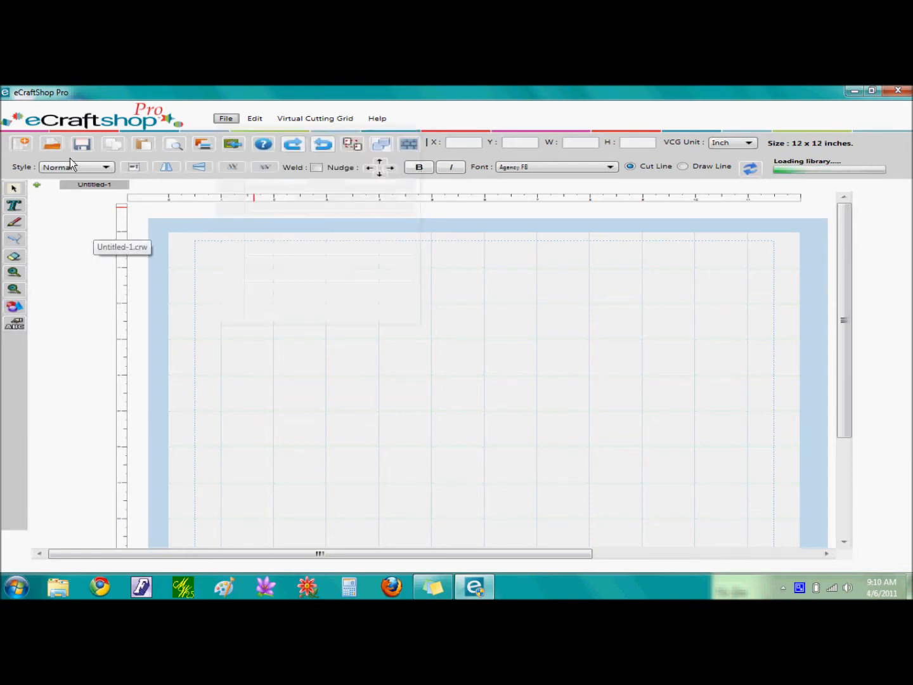
mouse_move(51, 143)
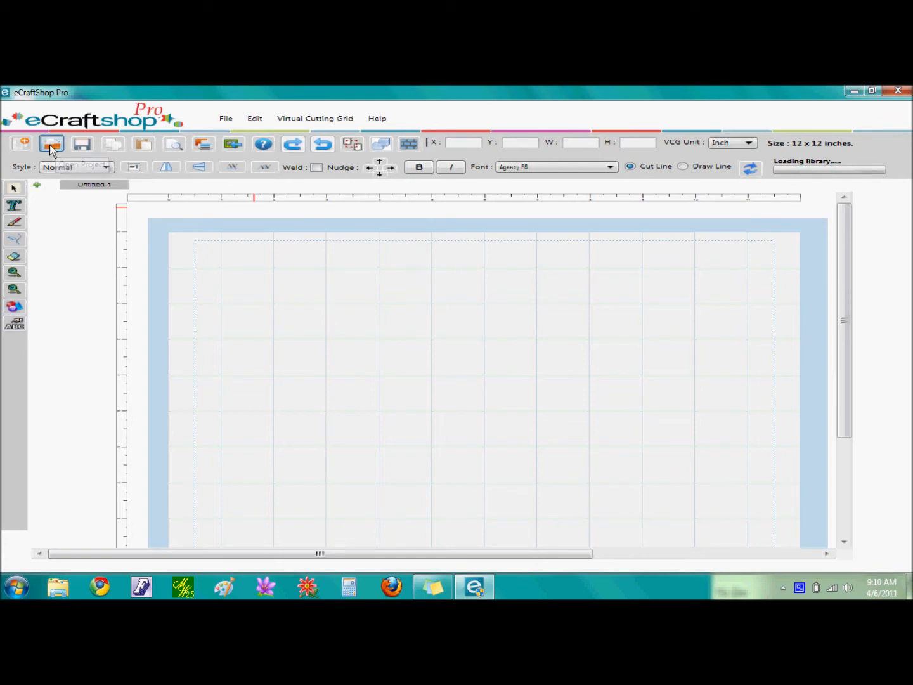
Open 'bracewell - alphabet 2' from the MyVinylDesigner folder, showing the ornate framed letter B.
left_click(52, 143)
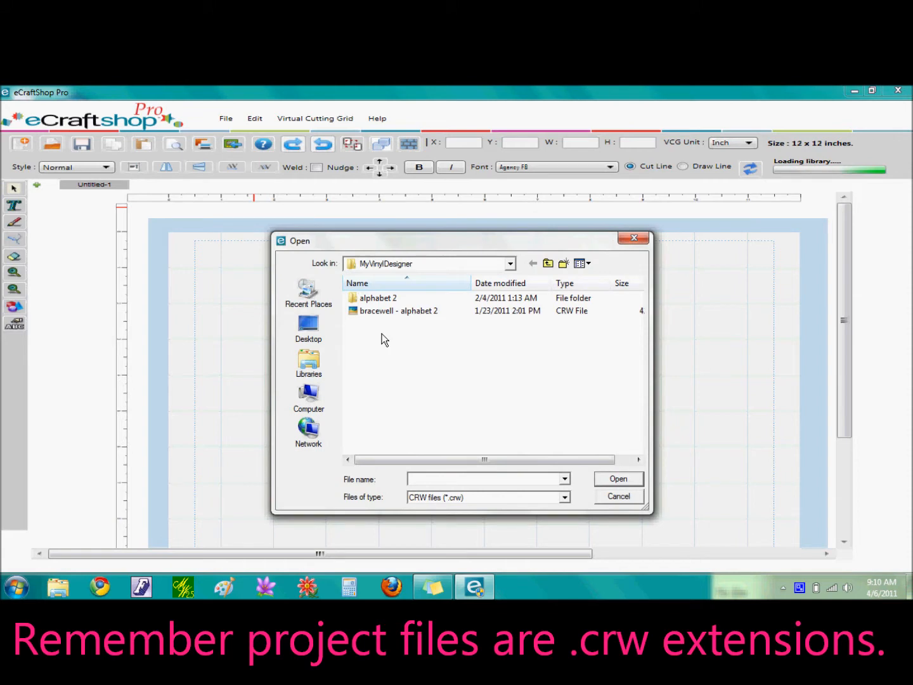
left_click(398, 311)
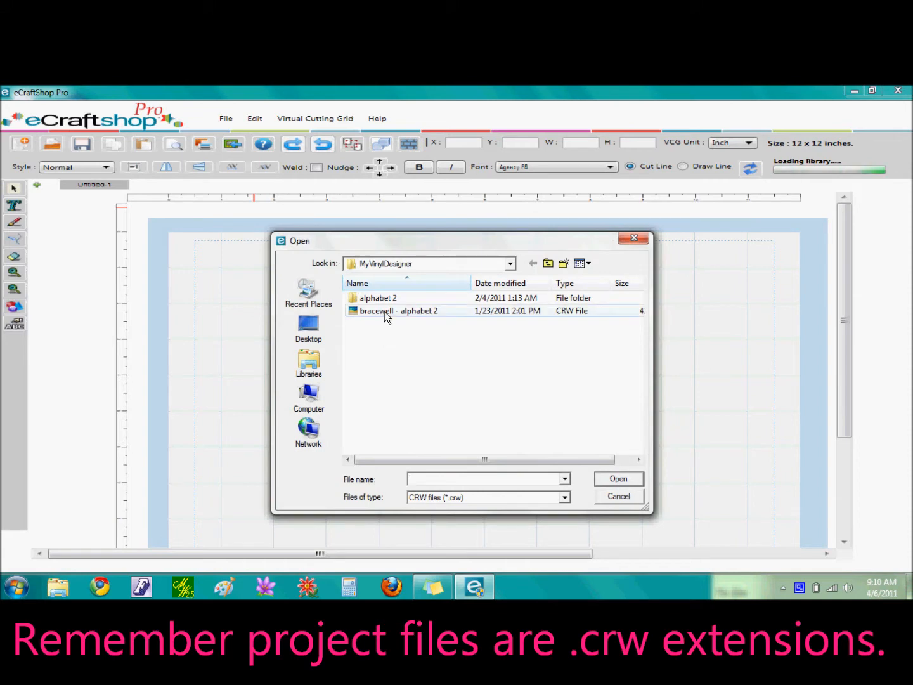
left_click(399, 311)
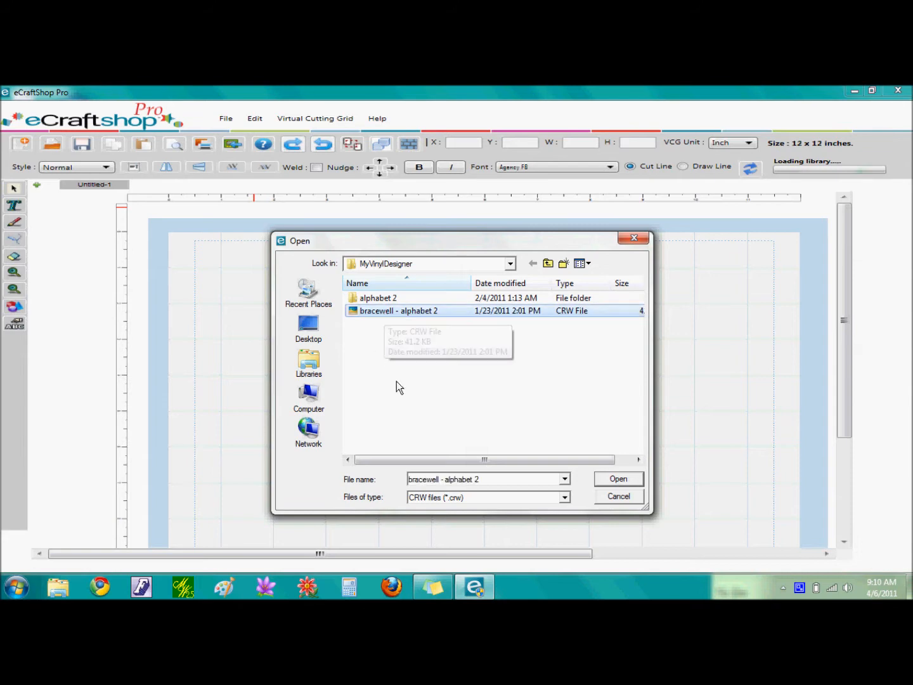
left_click(618, 478)
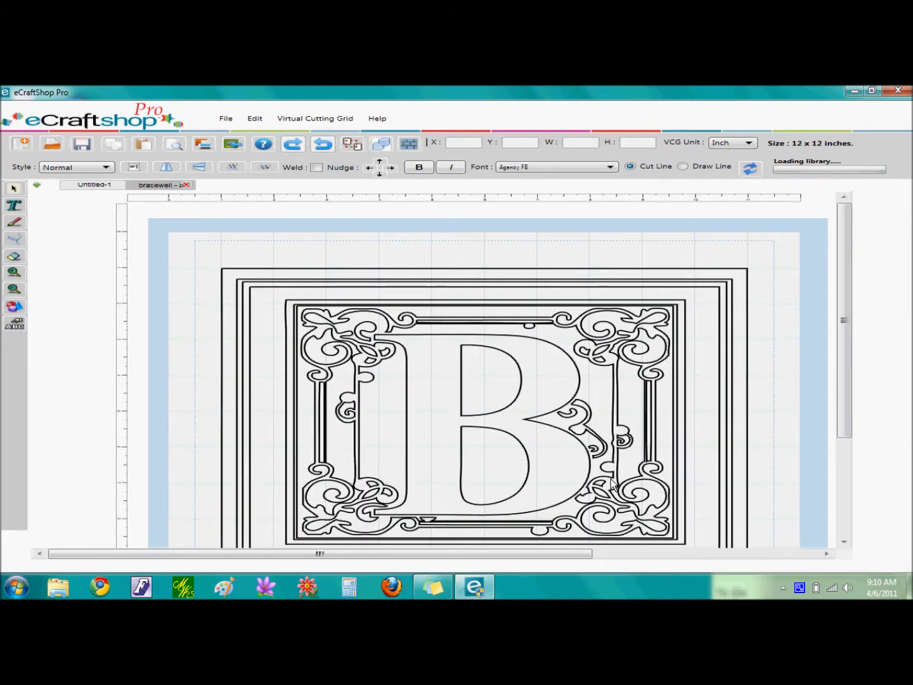
mouse_move(610, 485)
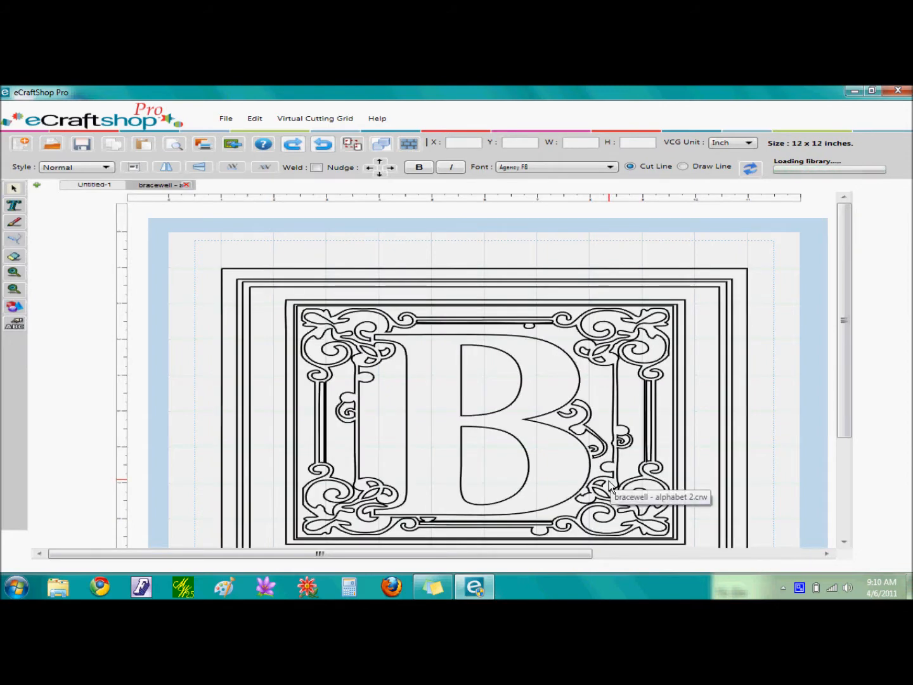